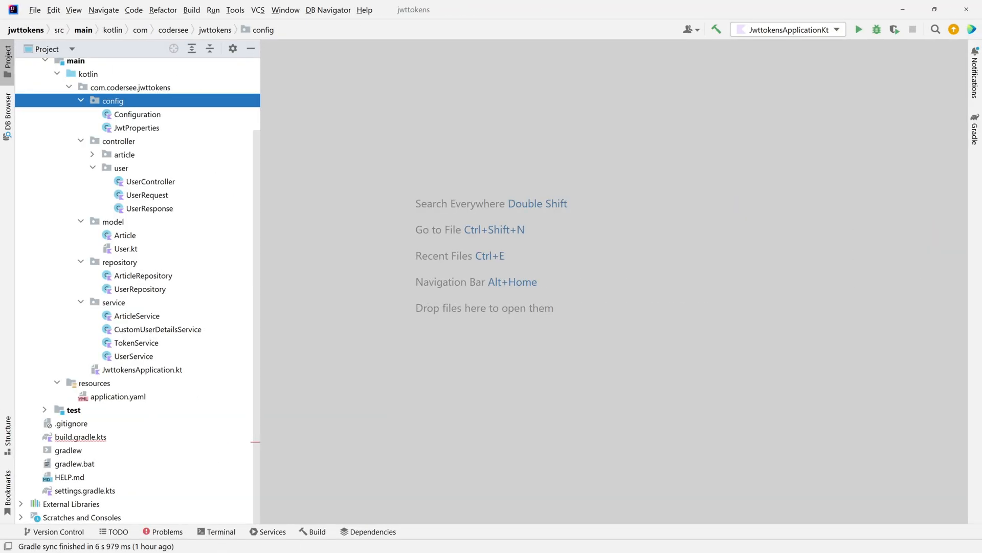
Open UserRepository.kt from the repository package in the Project tool window
double_click(140, 289)
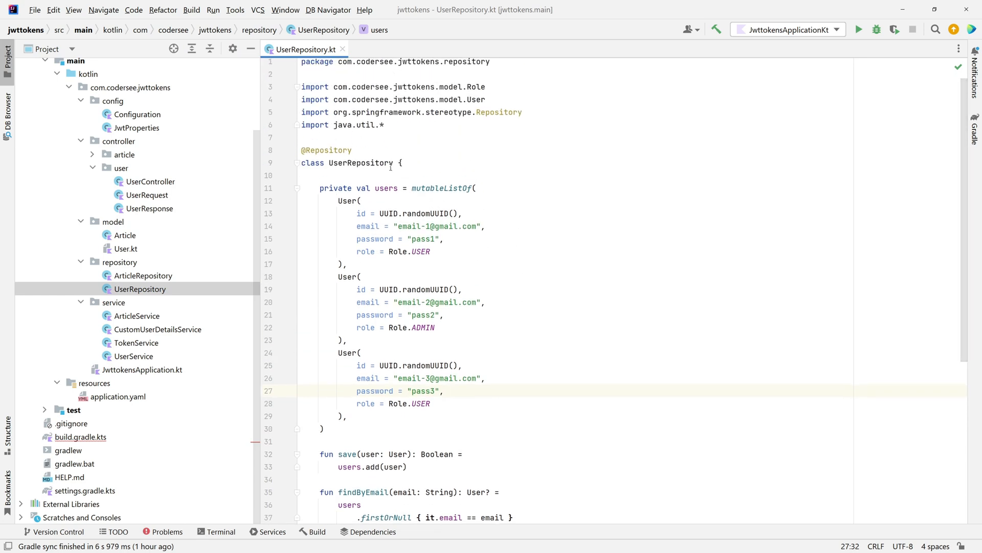
Add a 'private val encoder: PasswordEncoder' constructor parameter to UserRepository, auto-importing PasswordEncoder
text(()
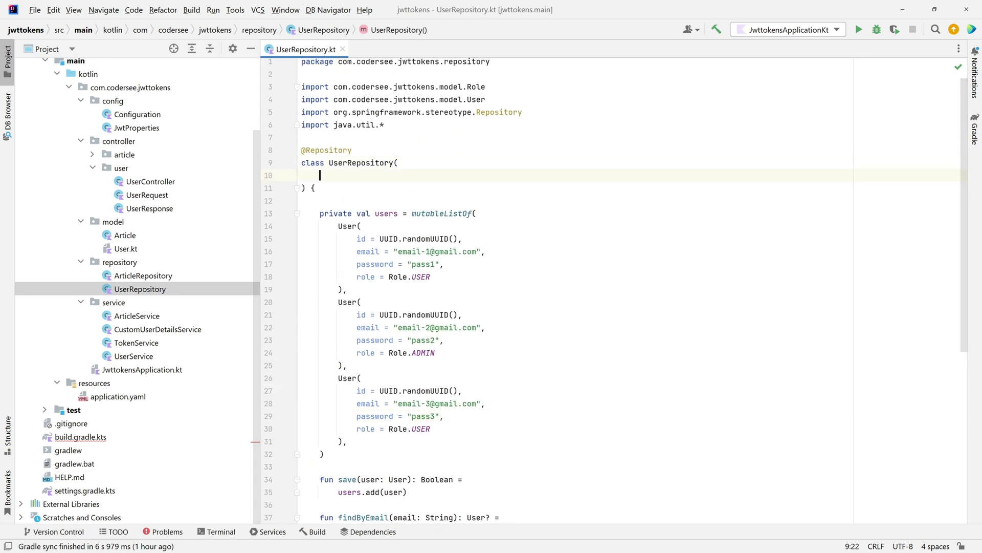
text(private val)
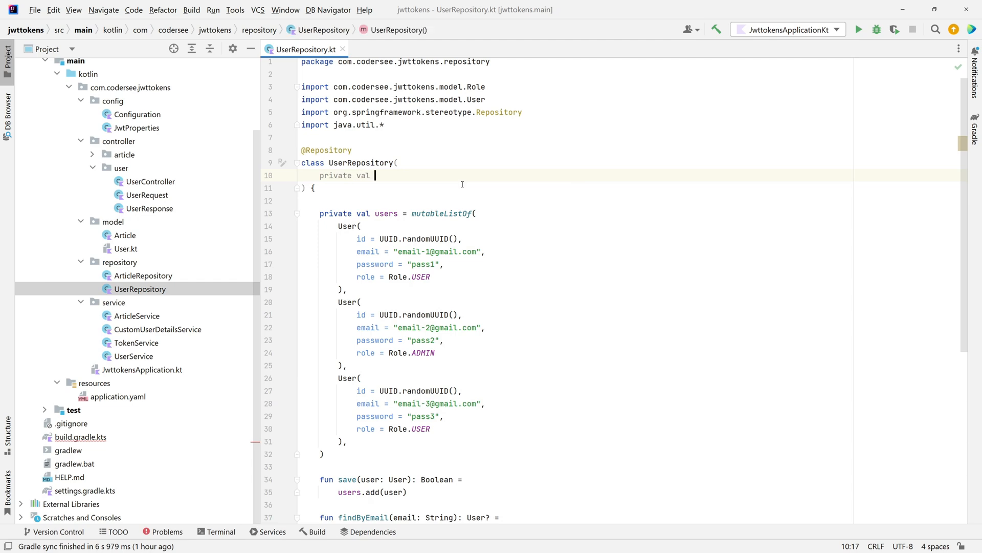
text(encoder)
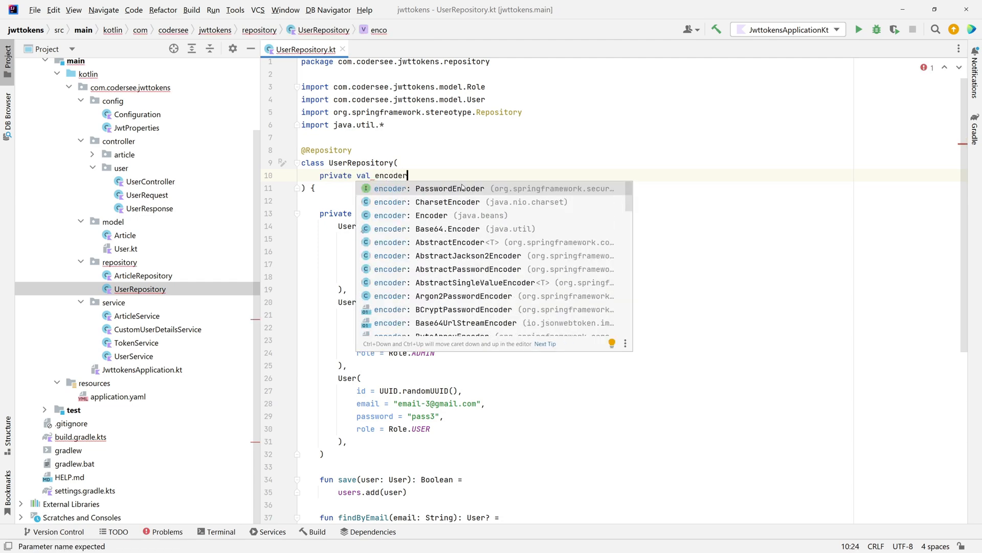
click(450, 188)
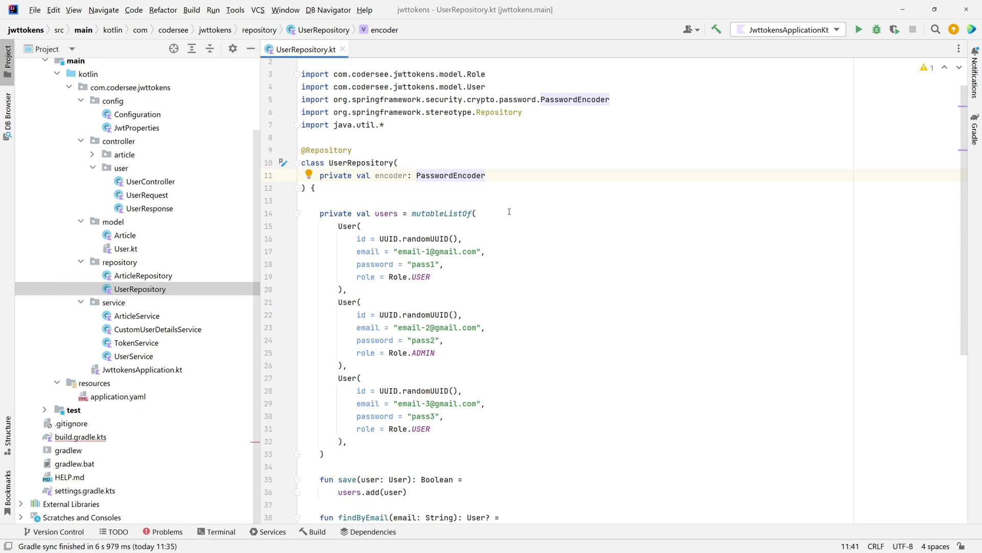
mouse_move(507, 204)
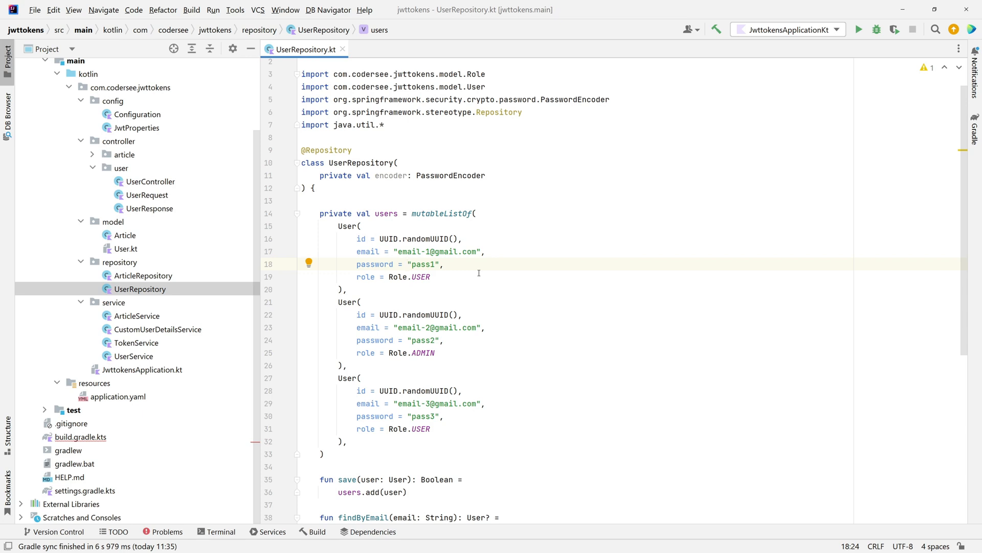
text(encoder.)
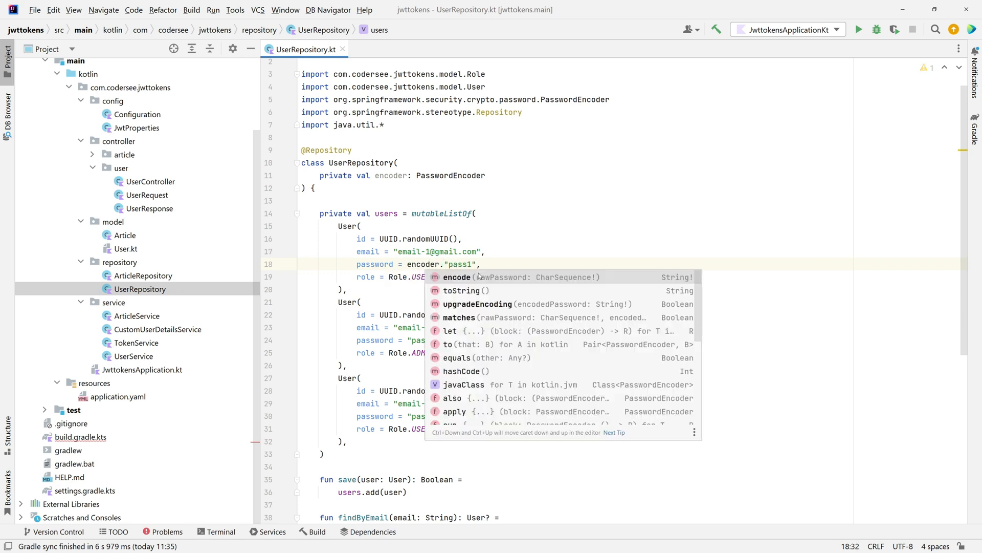
click(458, 277)
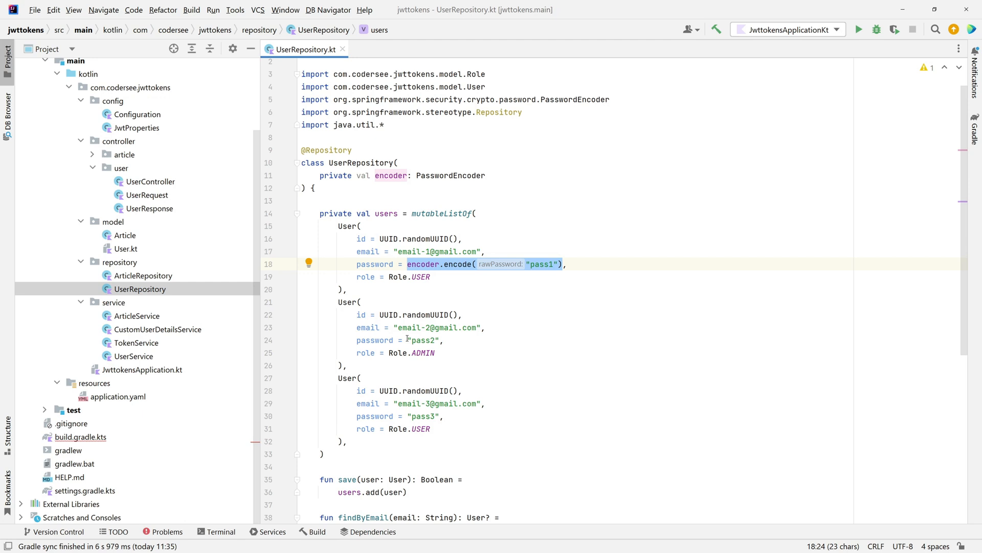
click(407, 340)
text({)
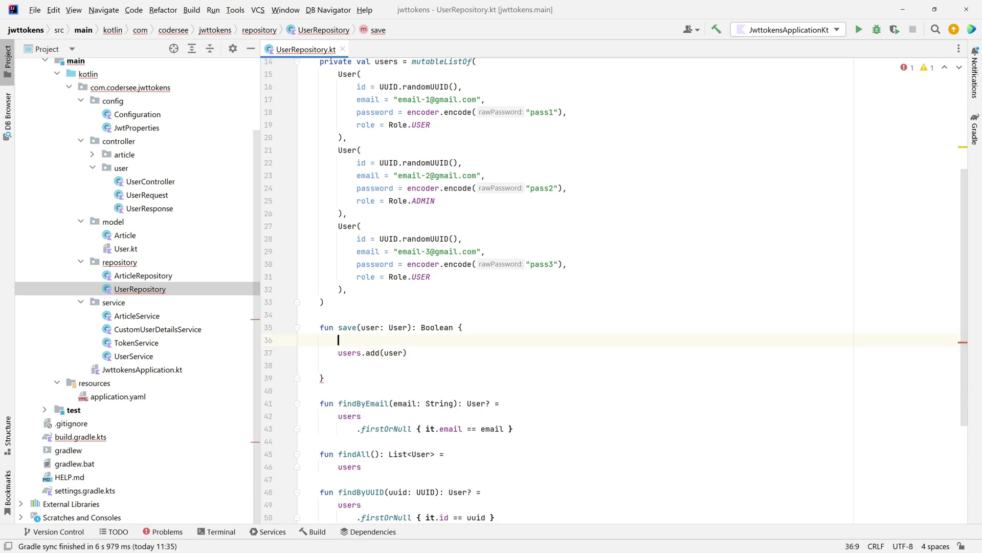
In save(), declare val updated = user.copy(password = encoder.encode(user.password))
text(val)
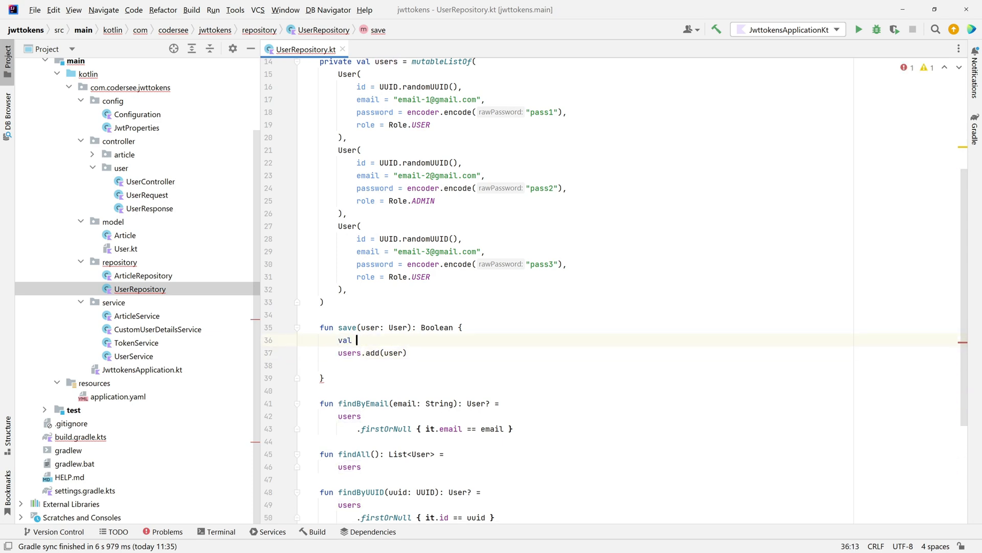
text(updated =)
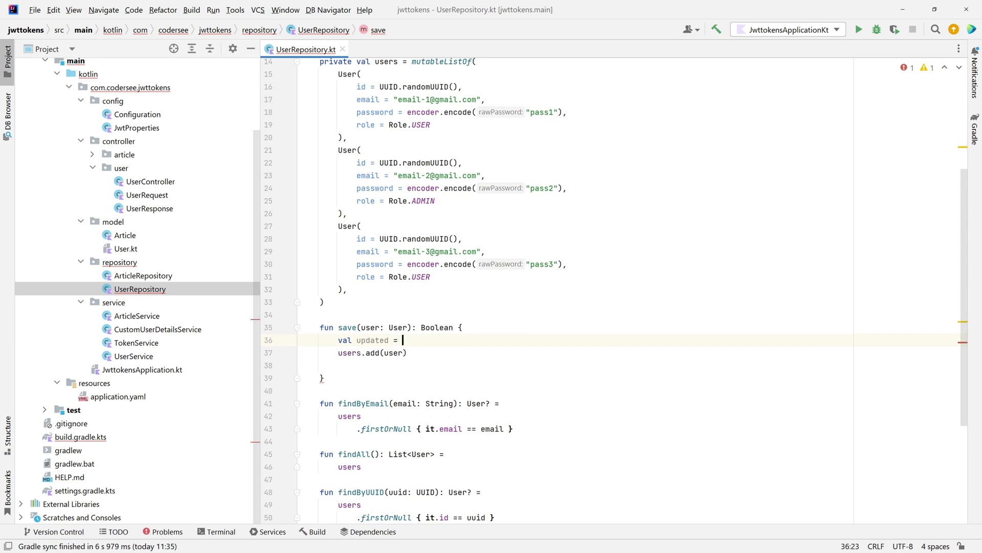
text(user.copy())
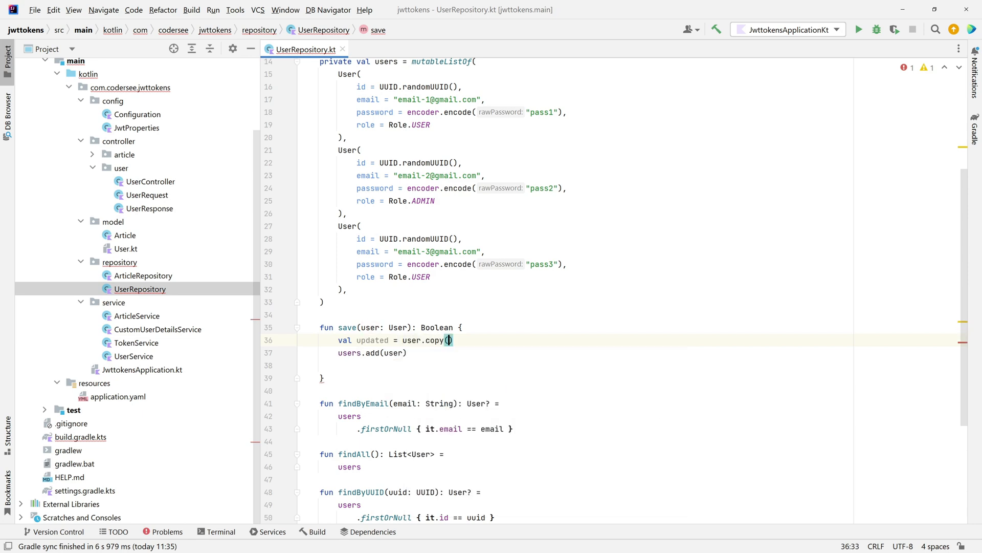
text(password =)
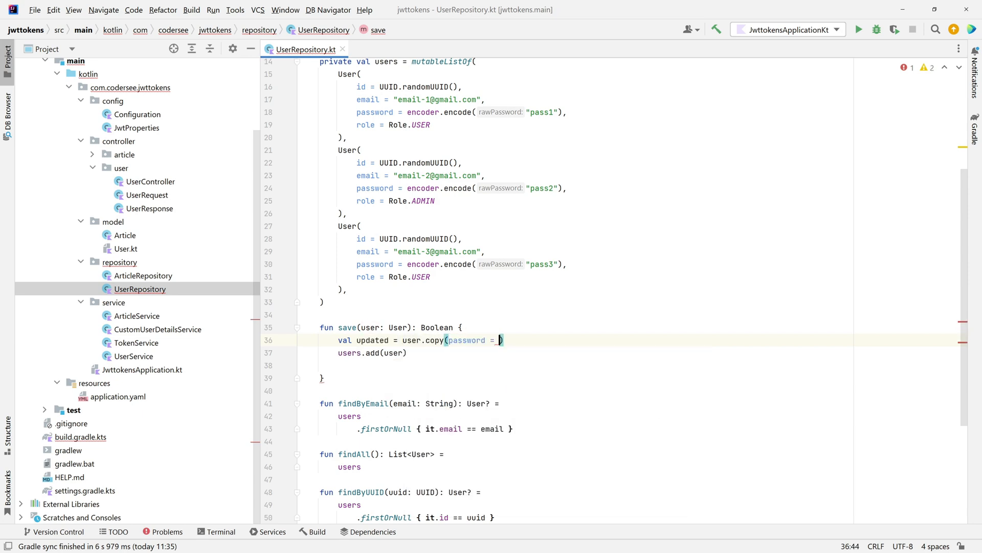
text(encoder.encode()
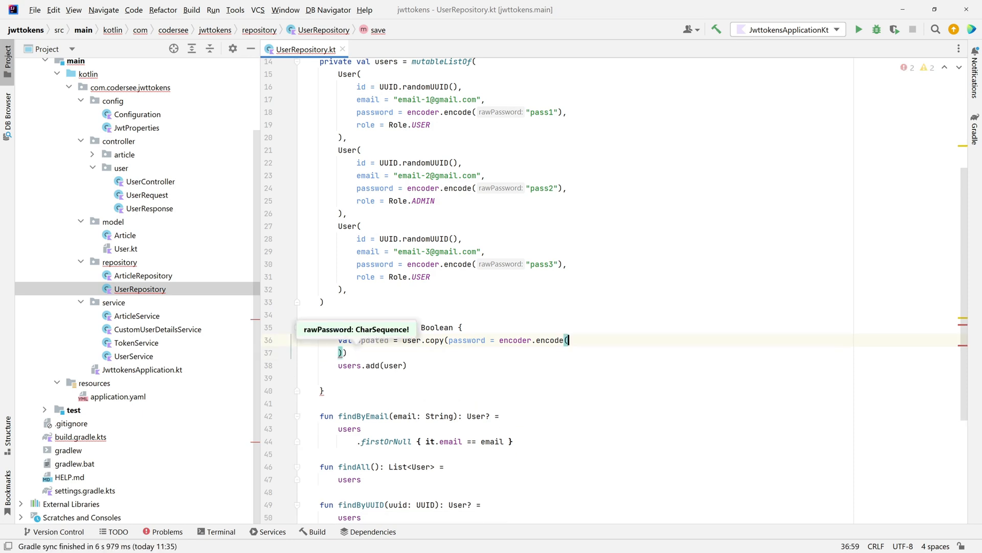
text(user.password)))
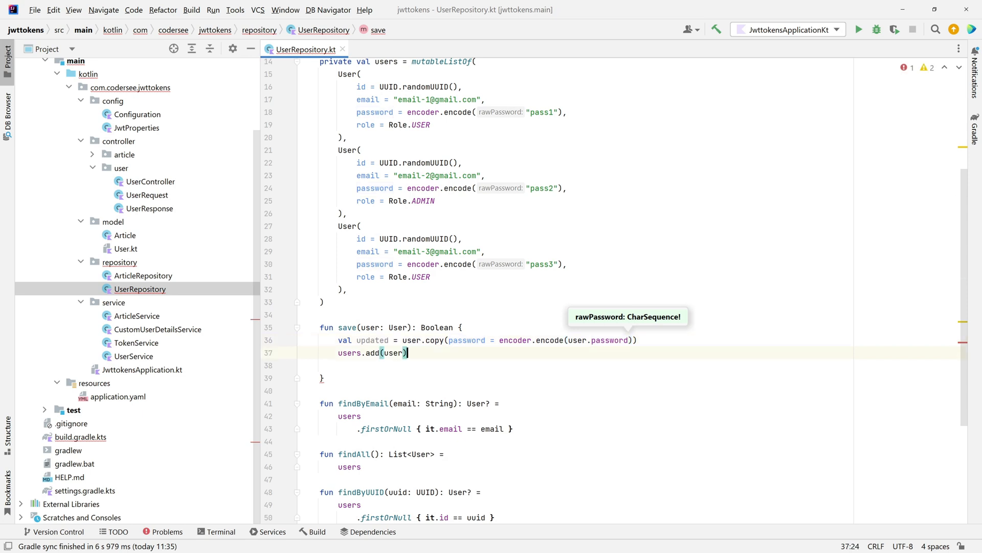
key(enter)
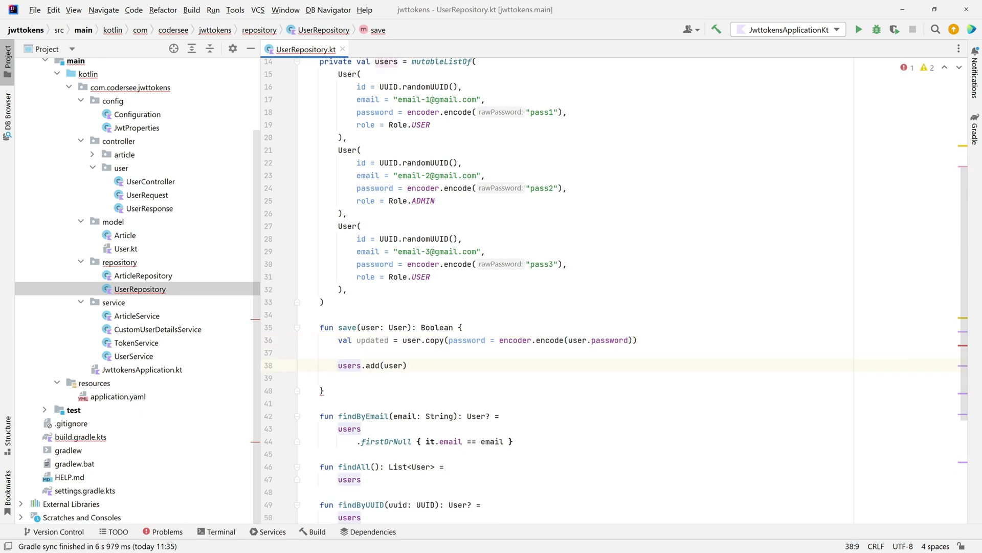
Make save() return users.add(updated) instead of adding the original user
text(return)
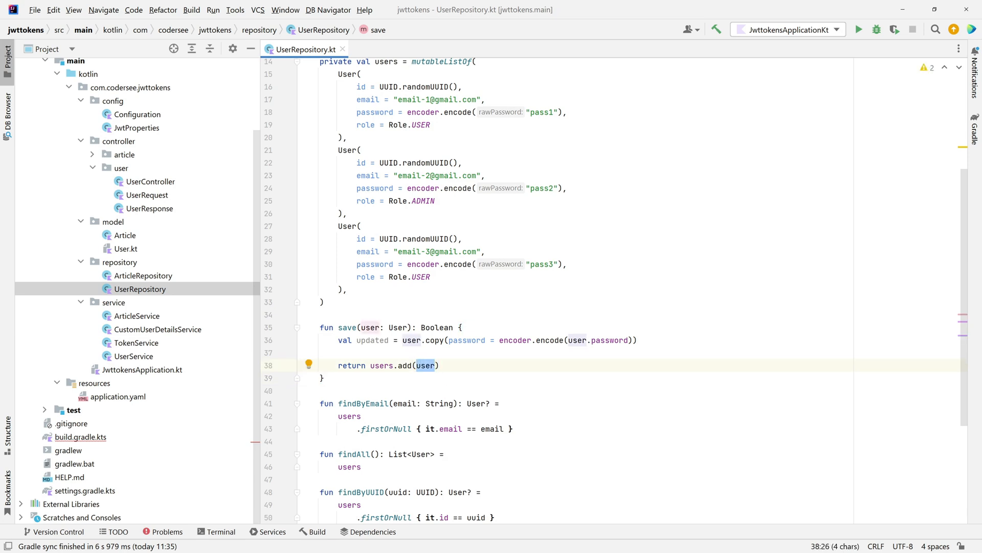
text(updated)
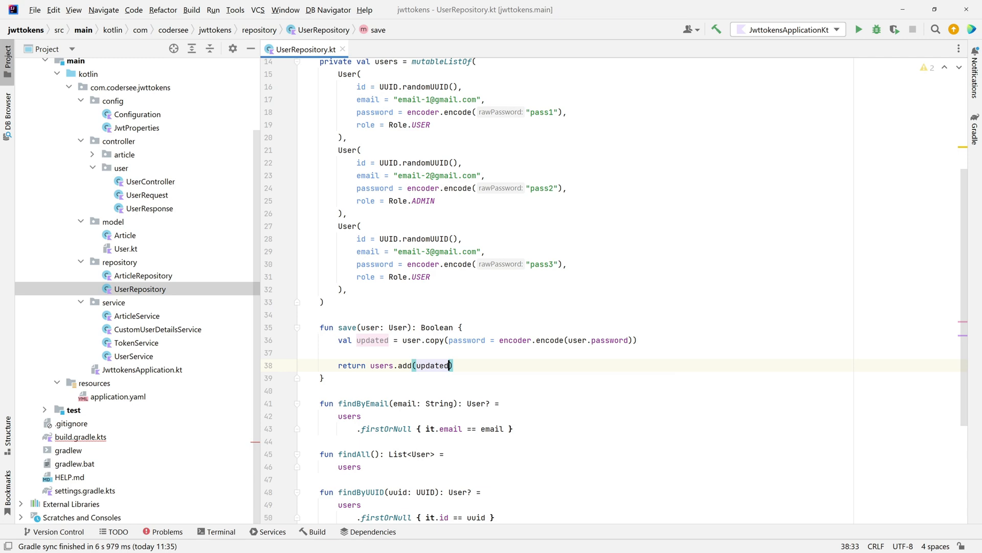
click(351, 352)
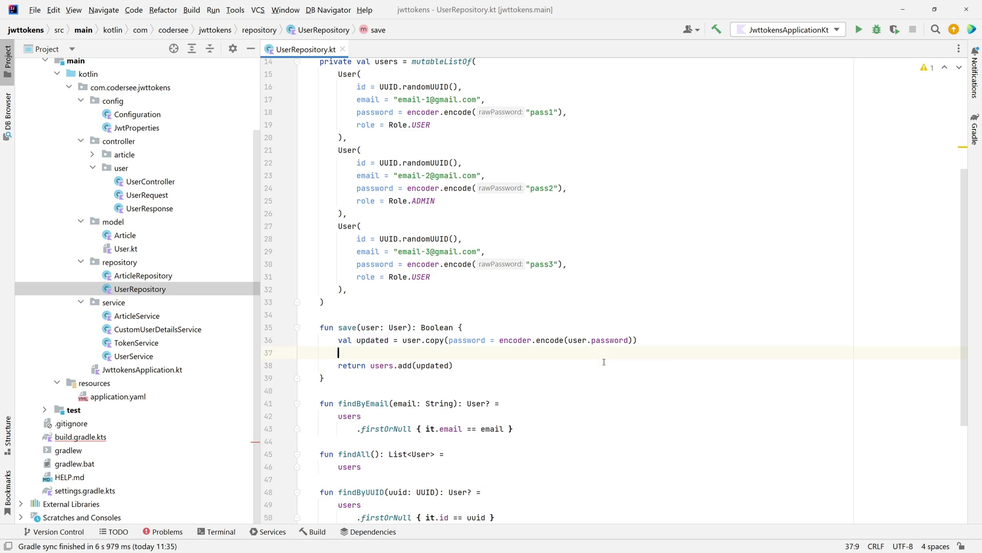